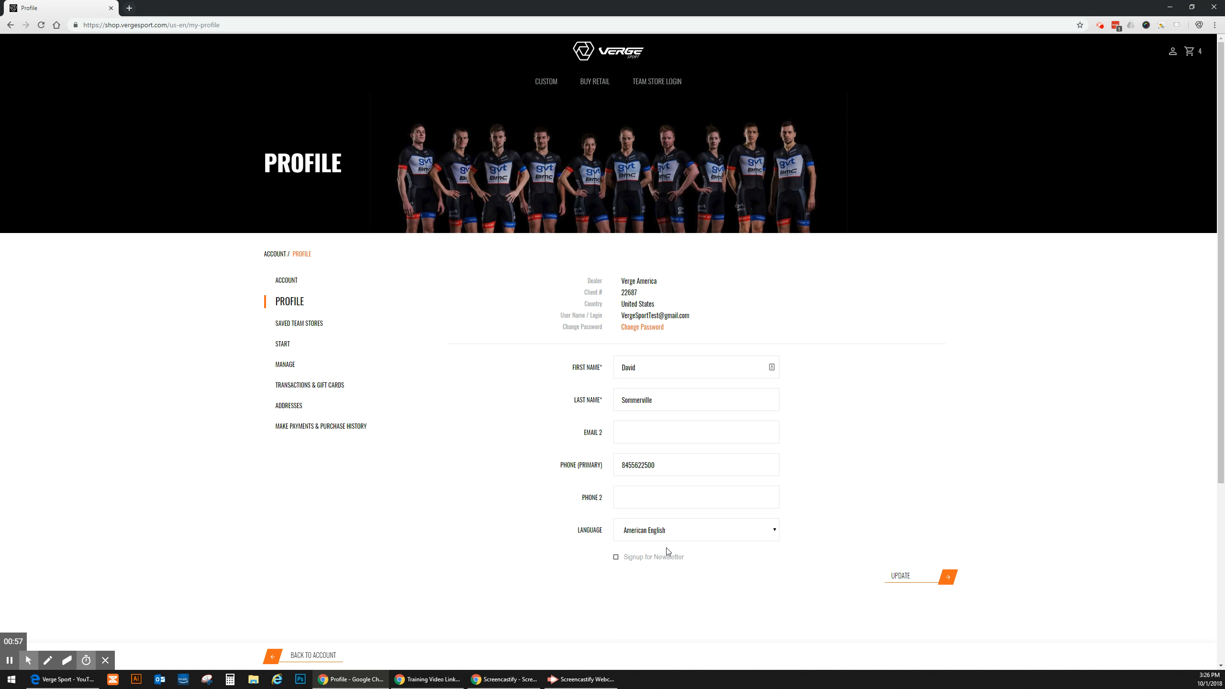
{"action": "mouse_move", "coordinate": [563, 430]}
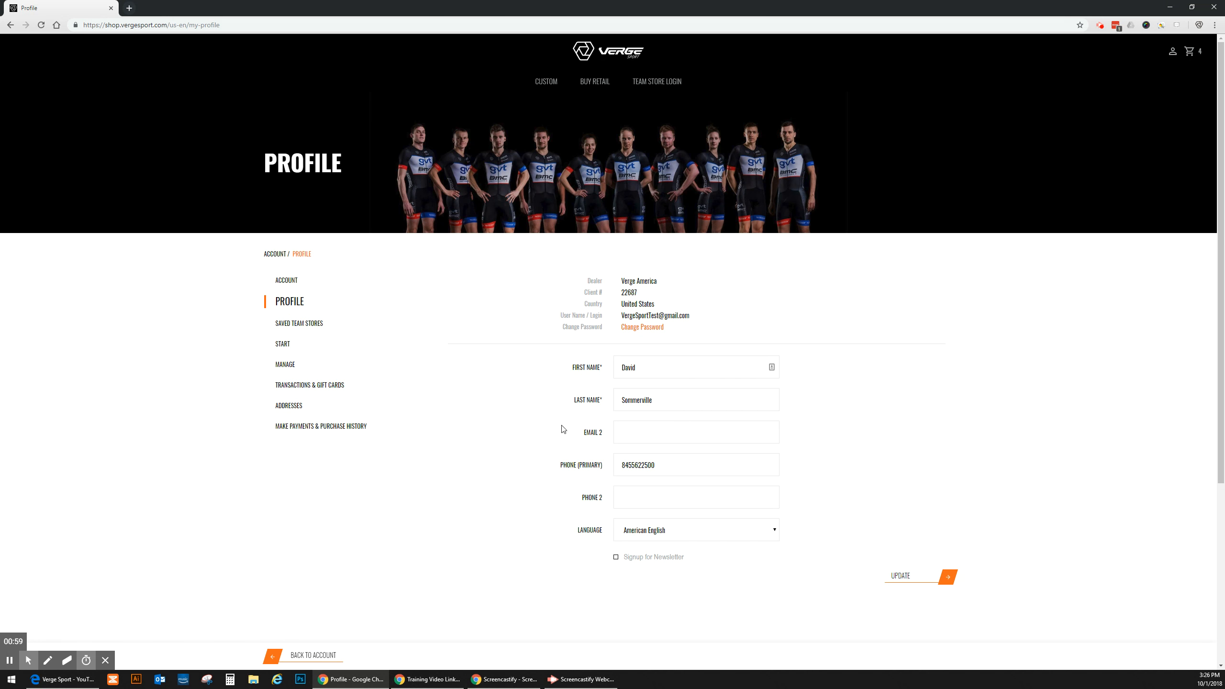
Leave the unchanged profile details via 'Back to Account' to reach the account overview
{"action": "left_click", "coordinate": [641, 326]}
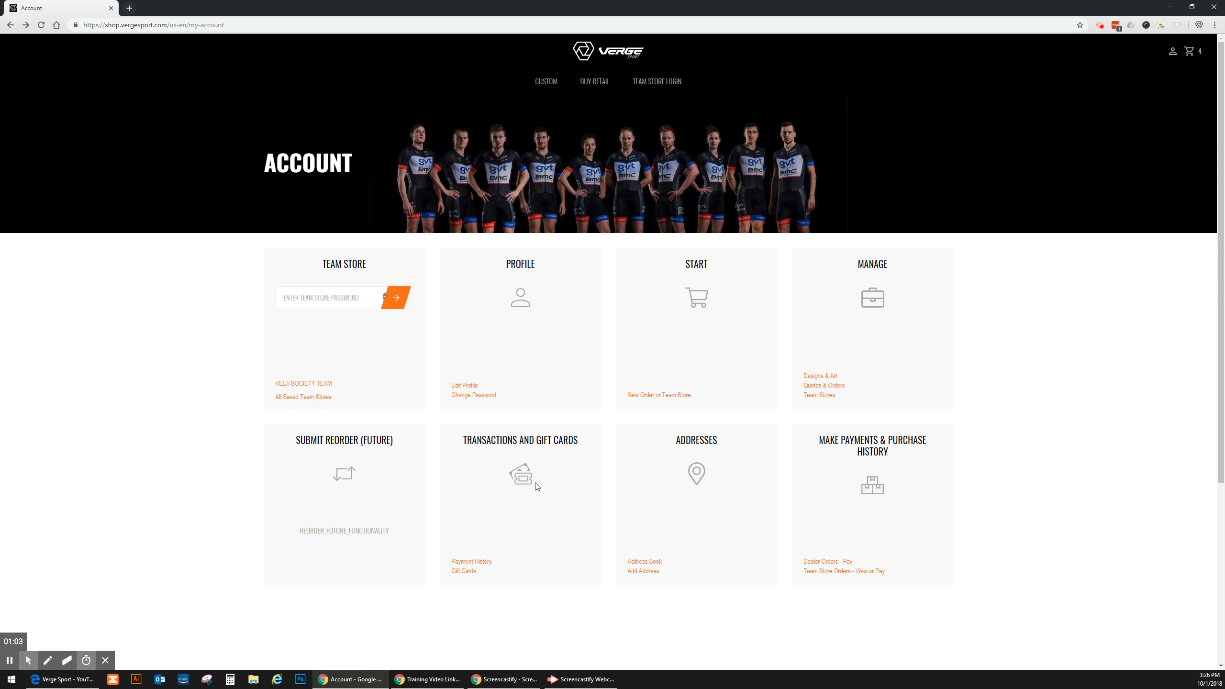
{"action": "mouse_move", "coordinate": [682, 281]}
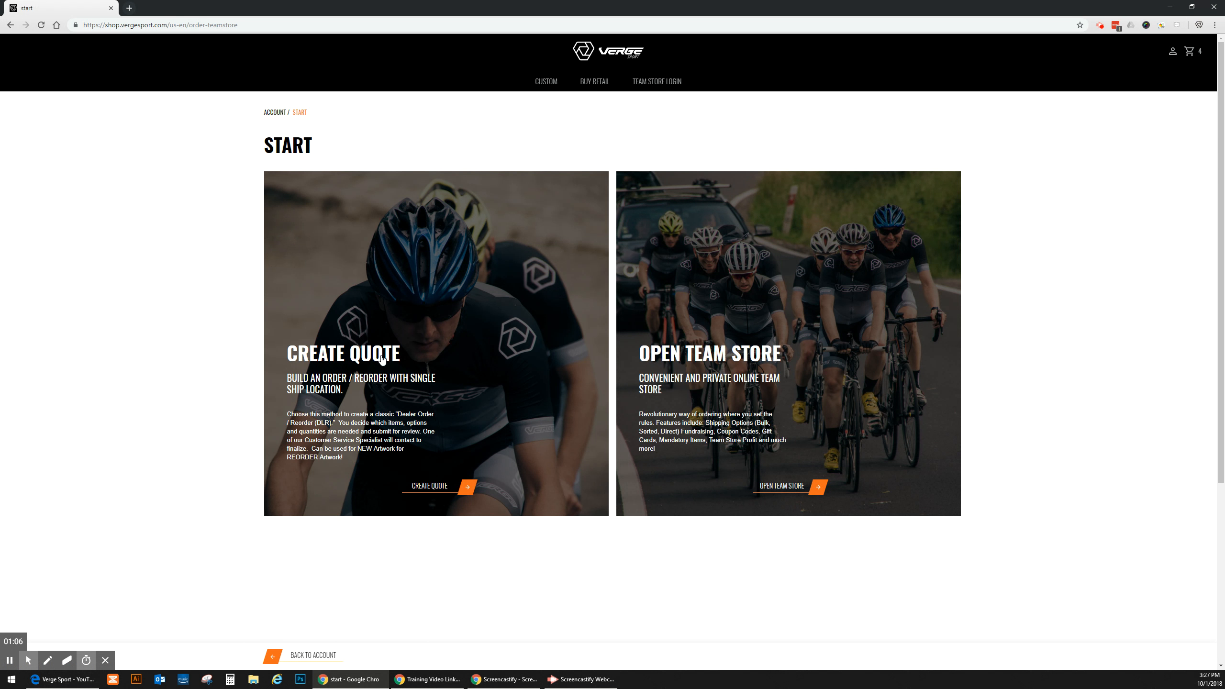
{"action": "mouse_move", "coordinate": [709, 366]}
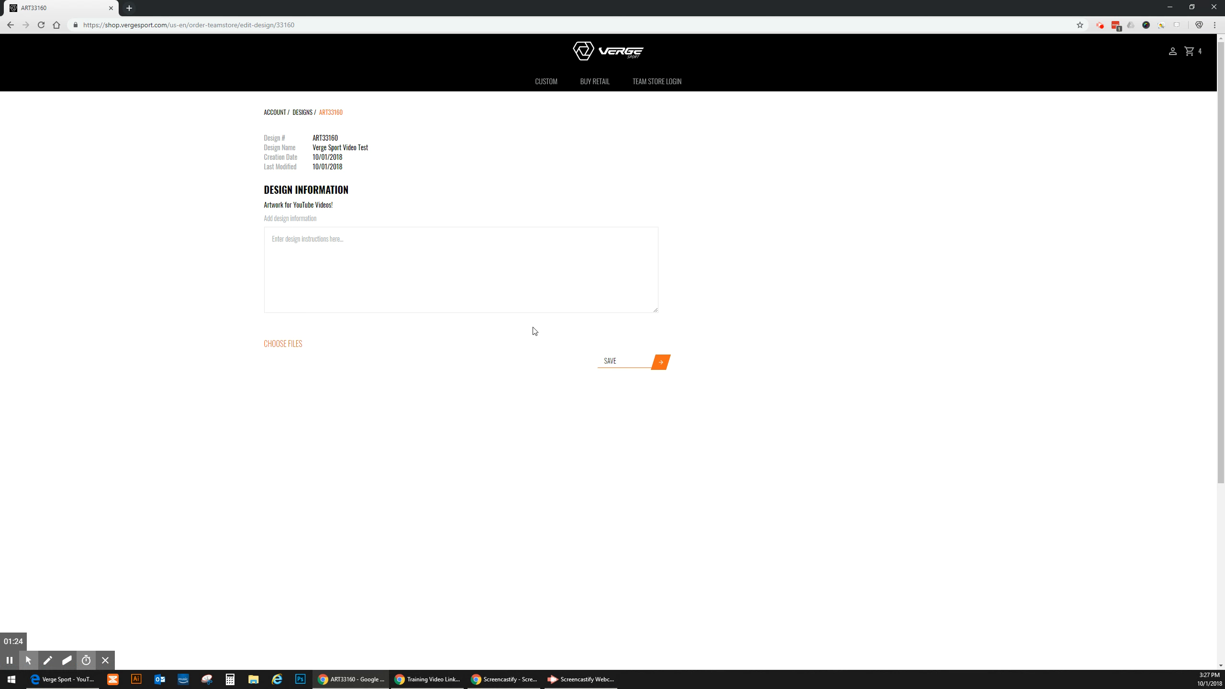
From Designs return to the account and open Team Stores, showing Verge Sport Video Test
{"action": "left_click", "coordinate": [302, 112]}
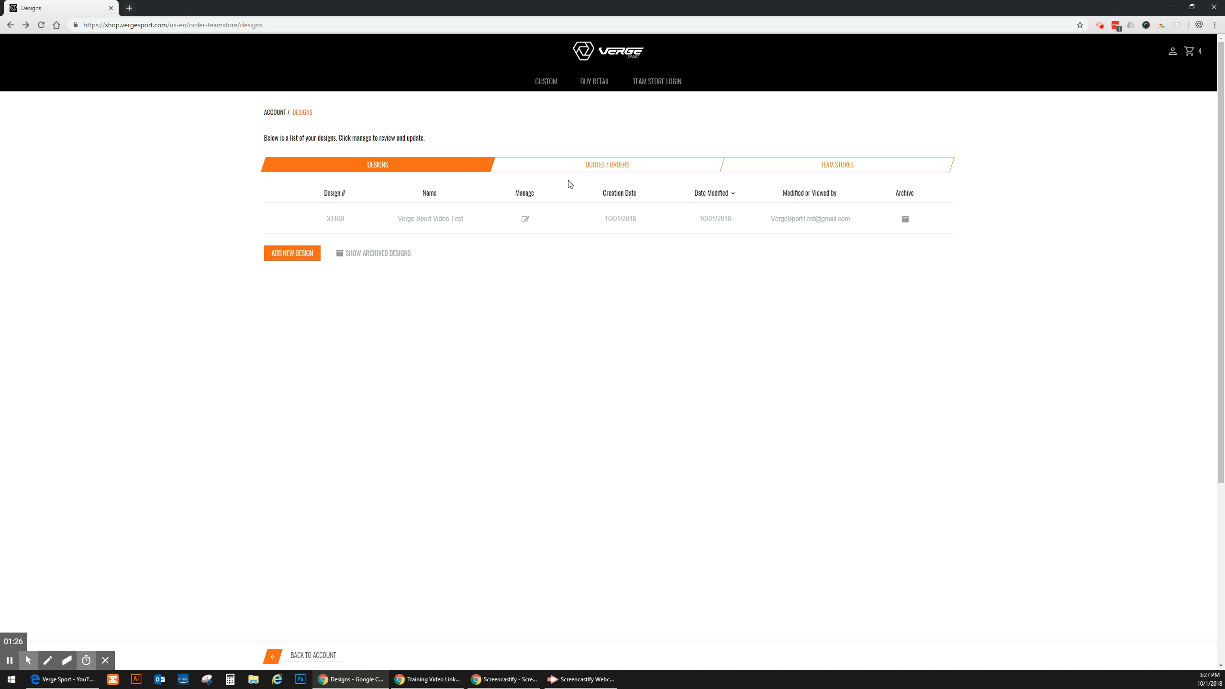
{"action": "left_click", "coordinate": [311, 654]}
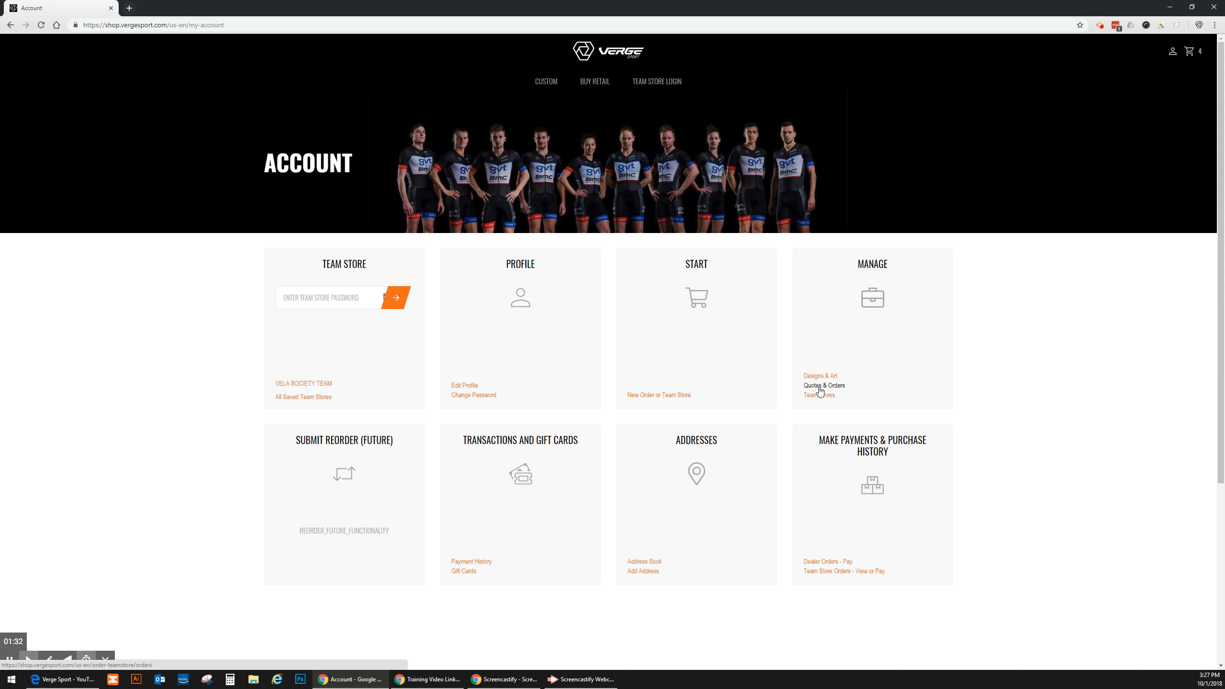
{"action": "mouse_move", "coordinate": [818, 395]}
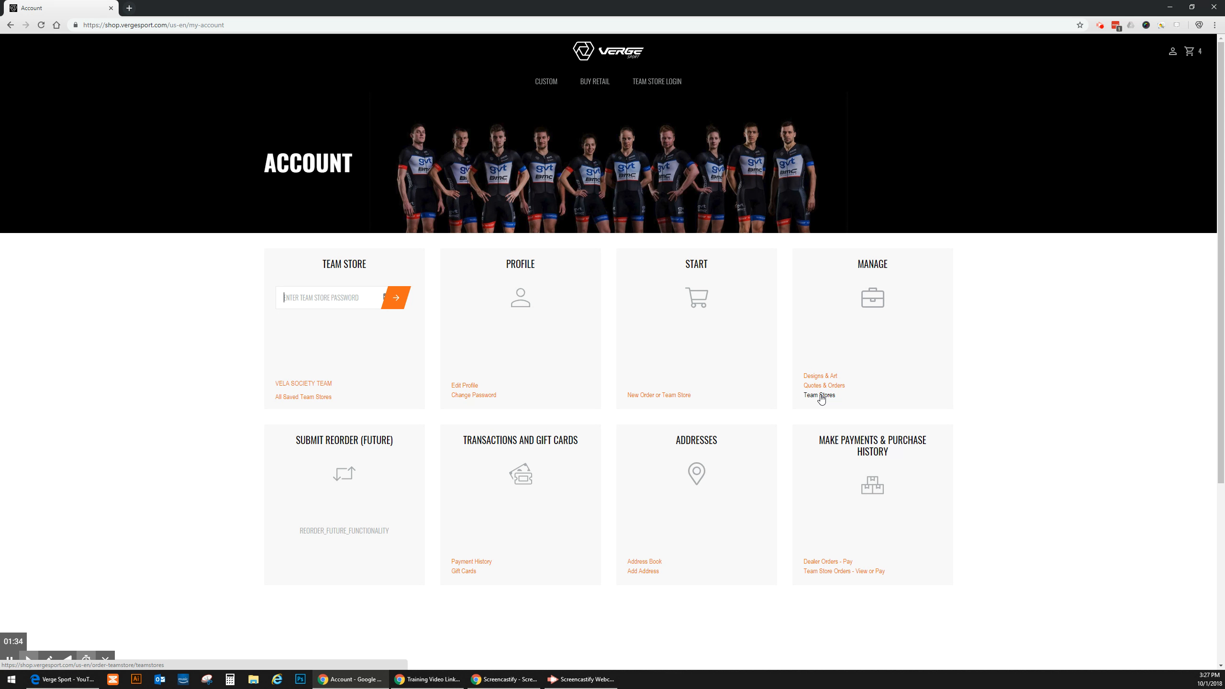
{"action": "left_click", "coordinate": [819, 395]}
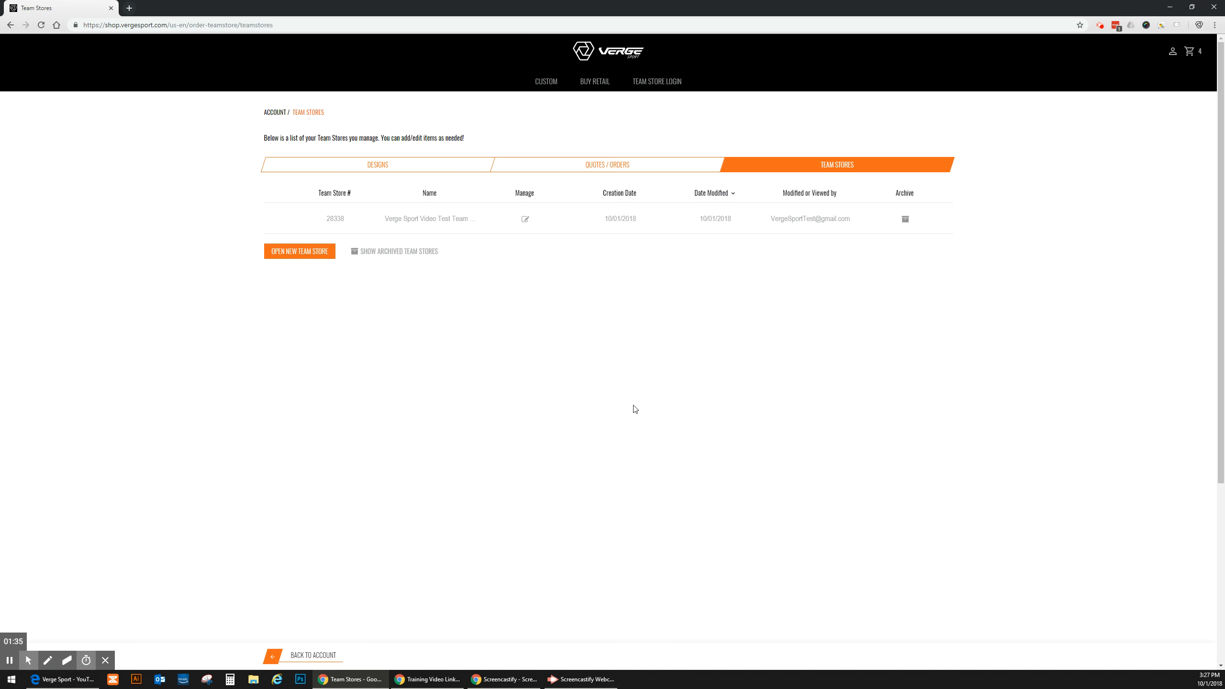
View the empty Payment History, then open the Address Book with the Verge Brooklyn address
{"action": "left_click", "coordinate": [311, 654]}
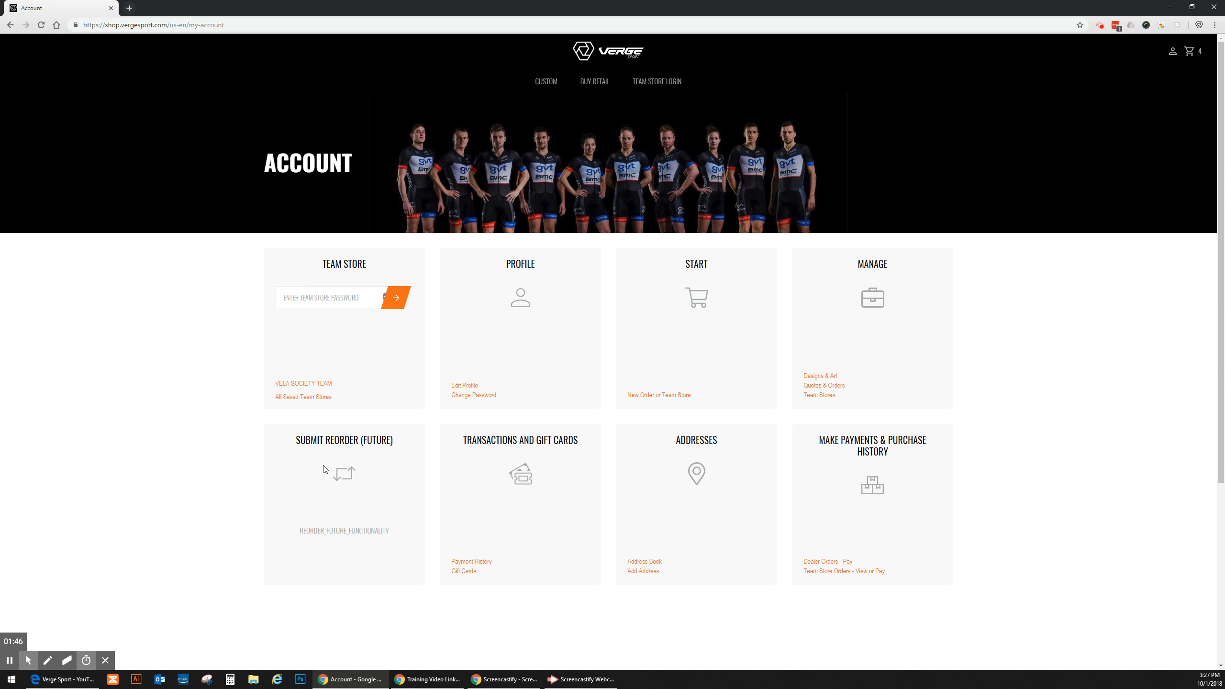
{"action": "mouse_move", "coordinate": [480, 557]}
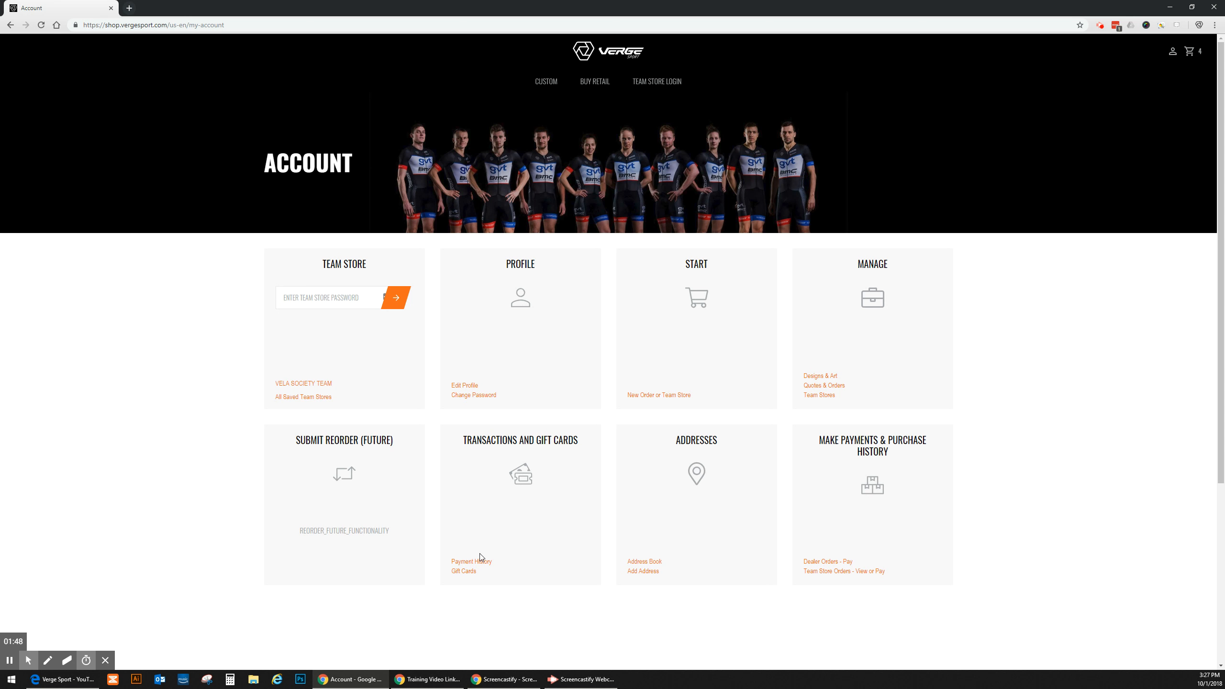
{"action": "left_click", "coordinate": [465, 561]}
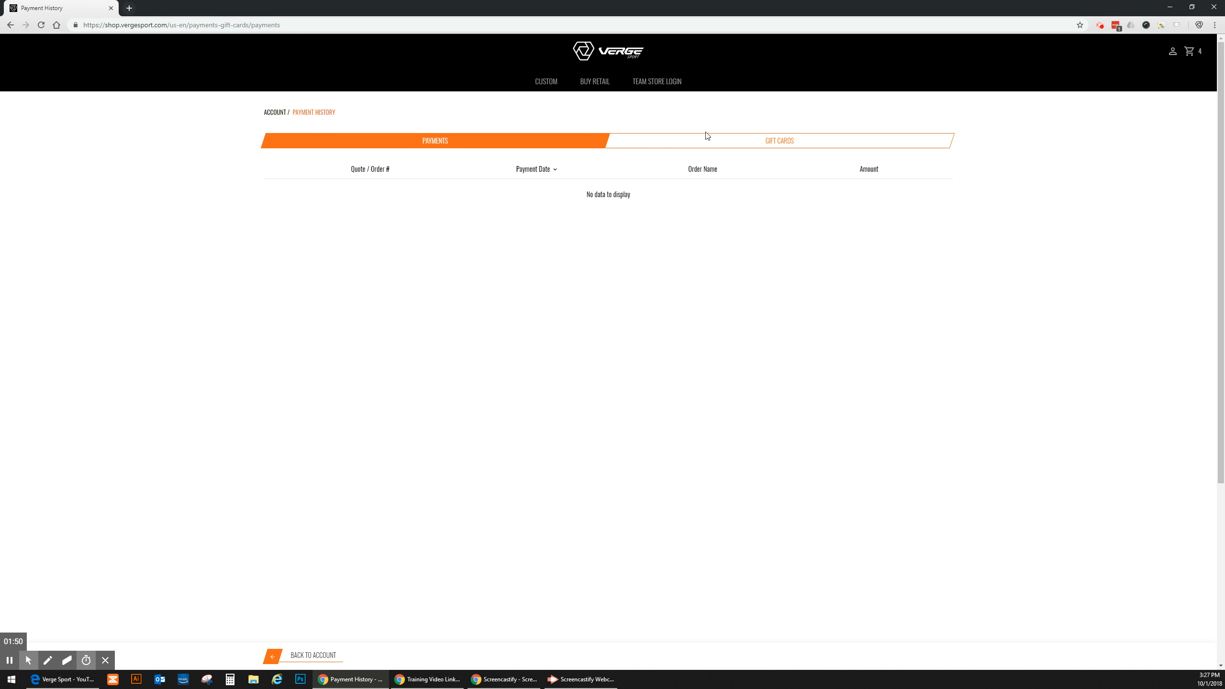
{"action": "left_click", "coordinate": [778, 141]}
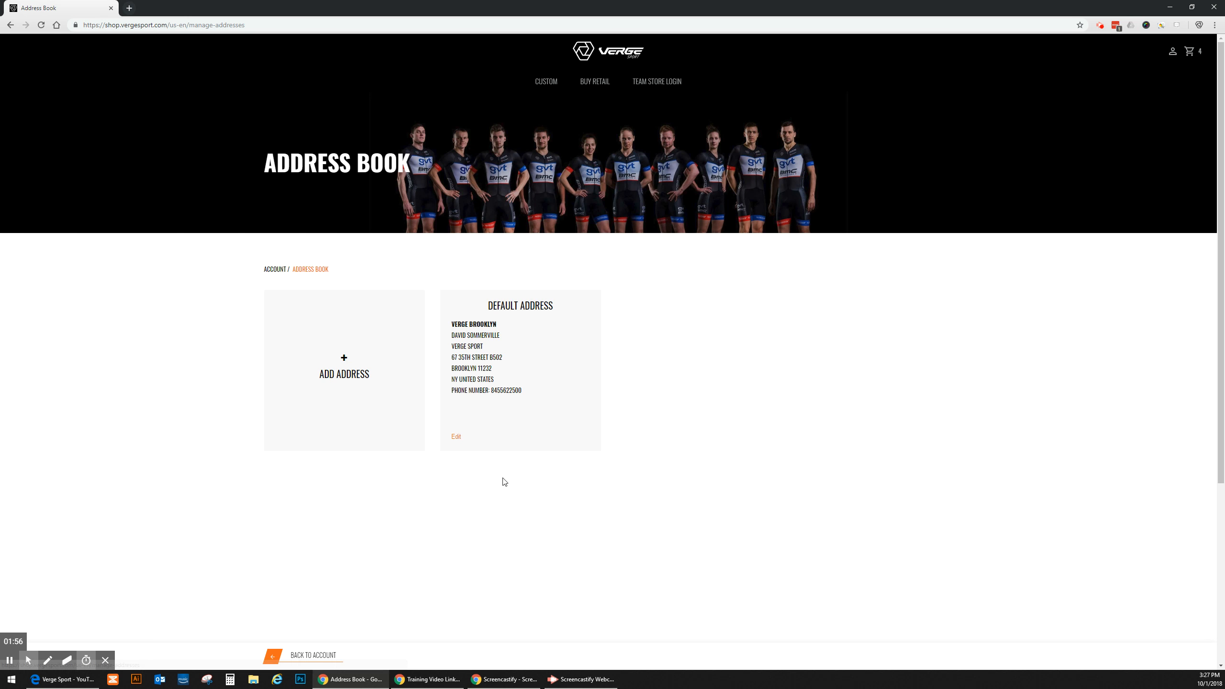
Leave the Address Book via 'Back to Account' to reach the account overview
{"action": "left_click", "coordinate": [344, 373]}
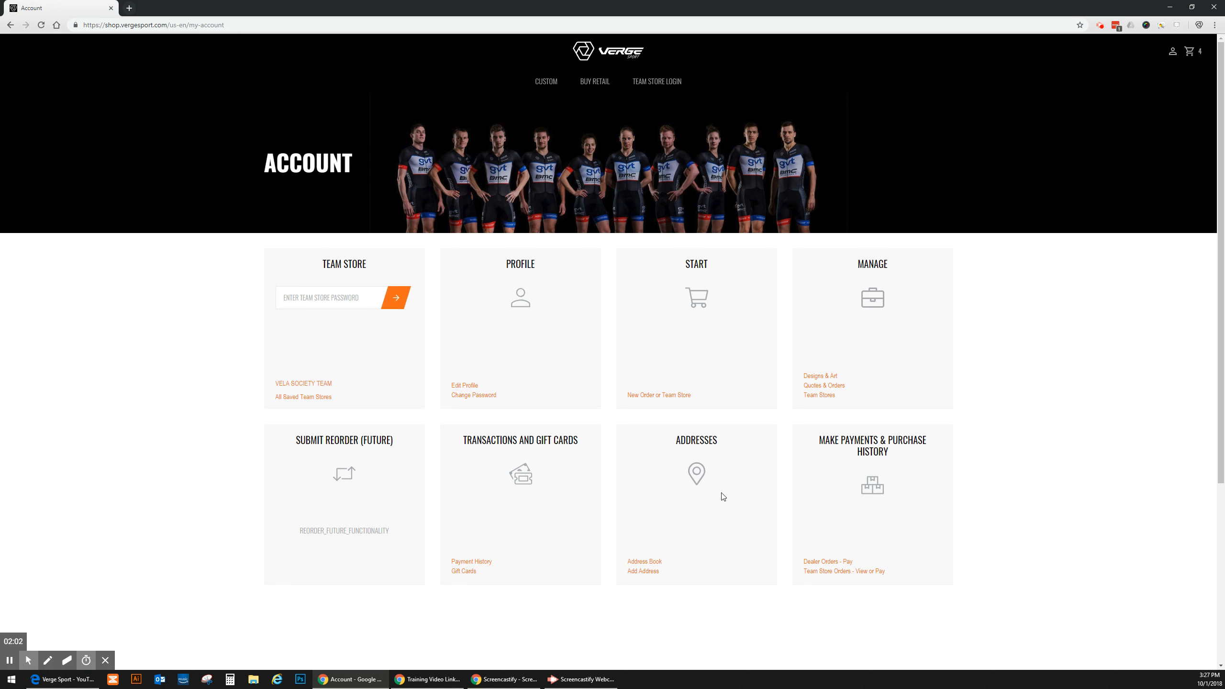
Open Dealer Orders - Pay, showing order 28338 with $418.00 owed
{"action": "left_click", "coordinate": [826, 561]}
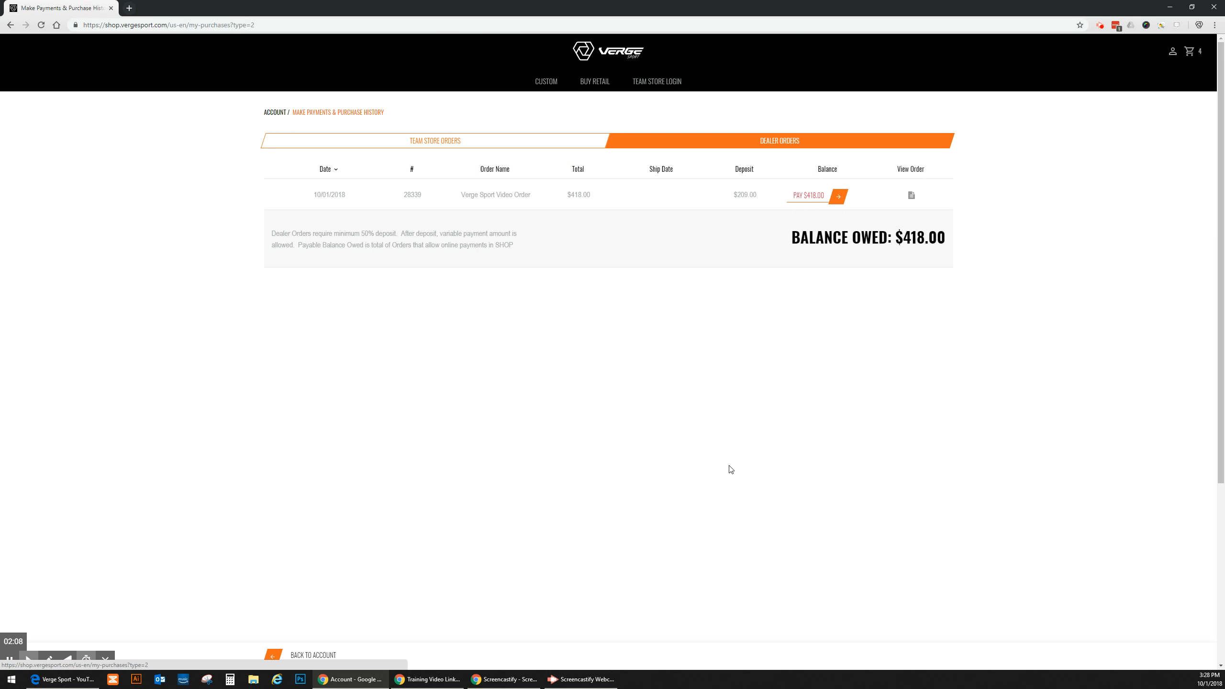
{"action": "mouse_move", "coordinate": [737, 197]}
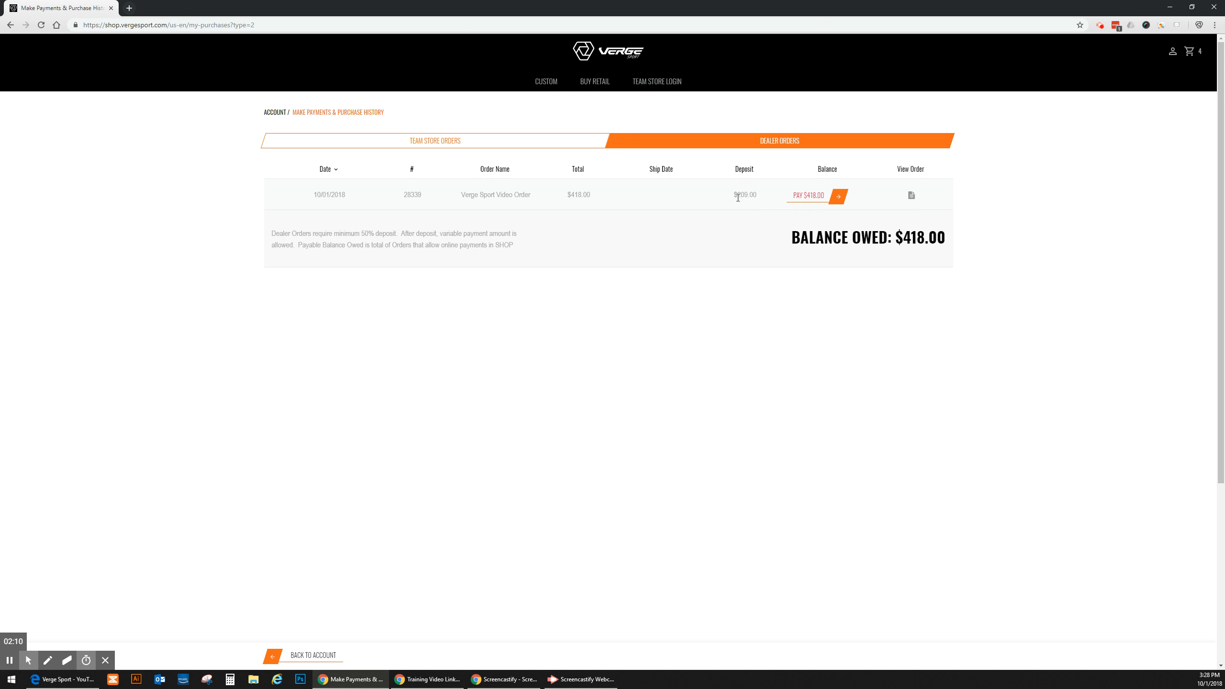
{"action": "mouse_move", "coordinate": [791, 201]}
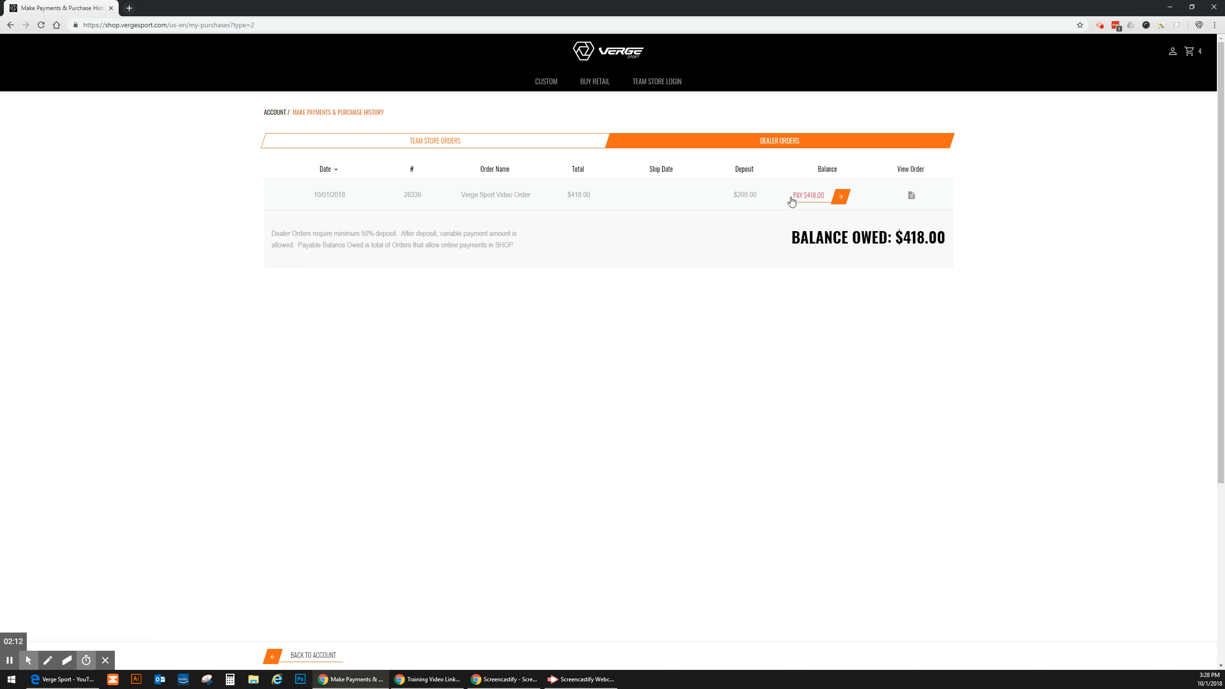
{"action": "left_click", "coordinate": [809, 195]}
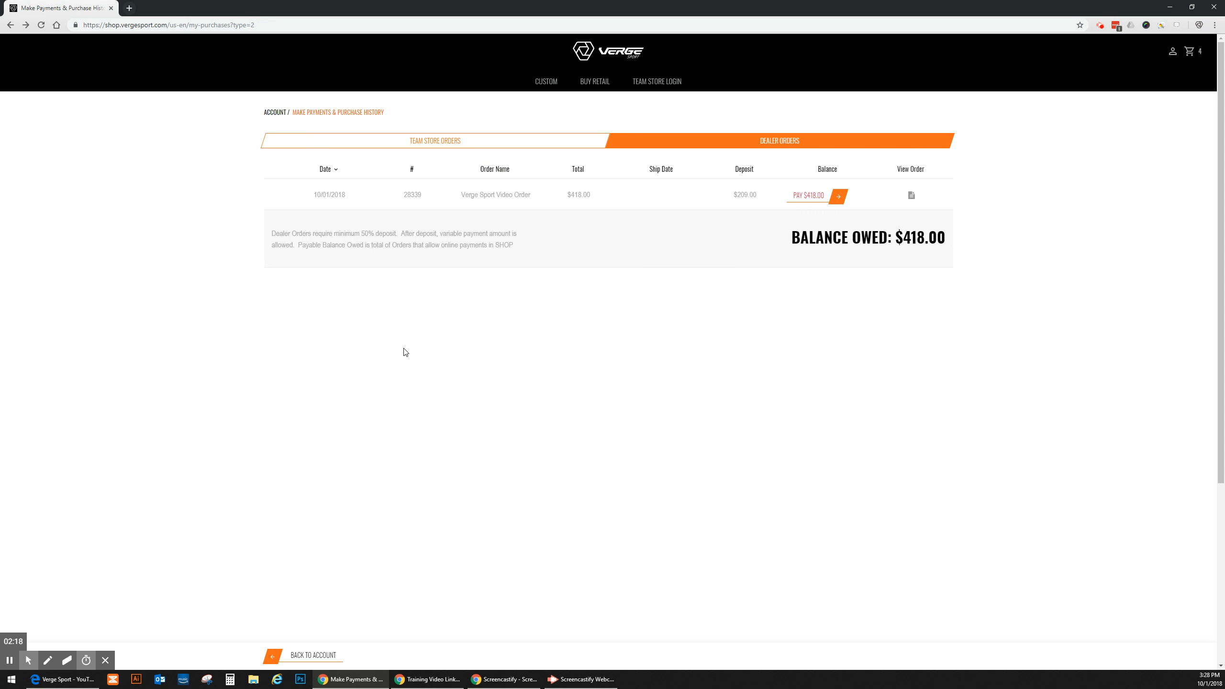
View the empty Team Store Orders history, then the saved team stores listing Vela Society Team
{"action": "left_click", "coordinate": [434, 141]}
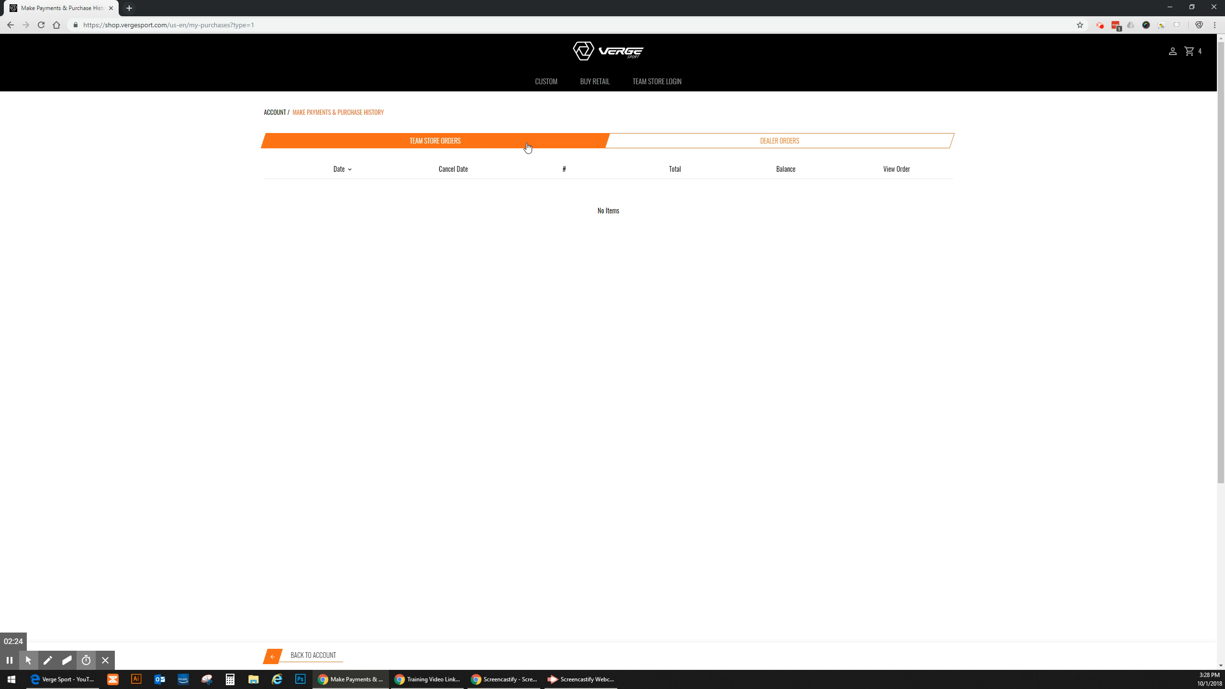
{"action": "mouse_move", "coordinate": [517, 176]}
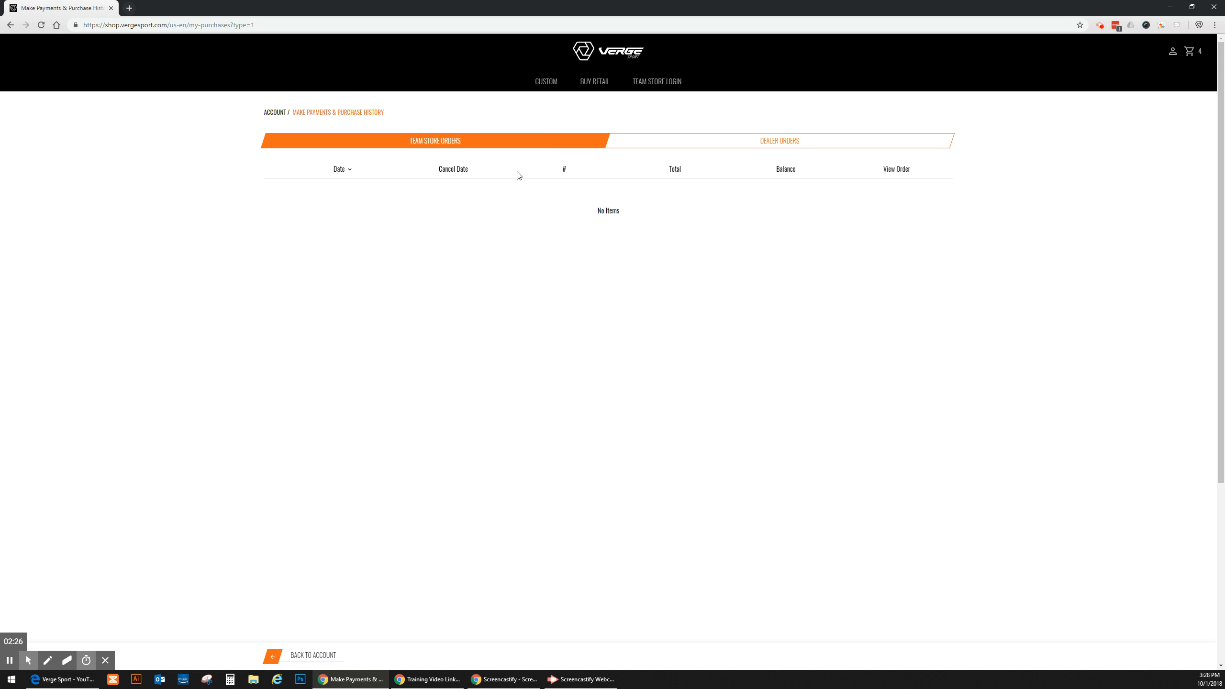
{"action": "mouse_move", "coordinate": [452, 167]}
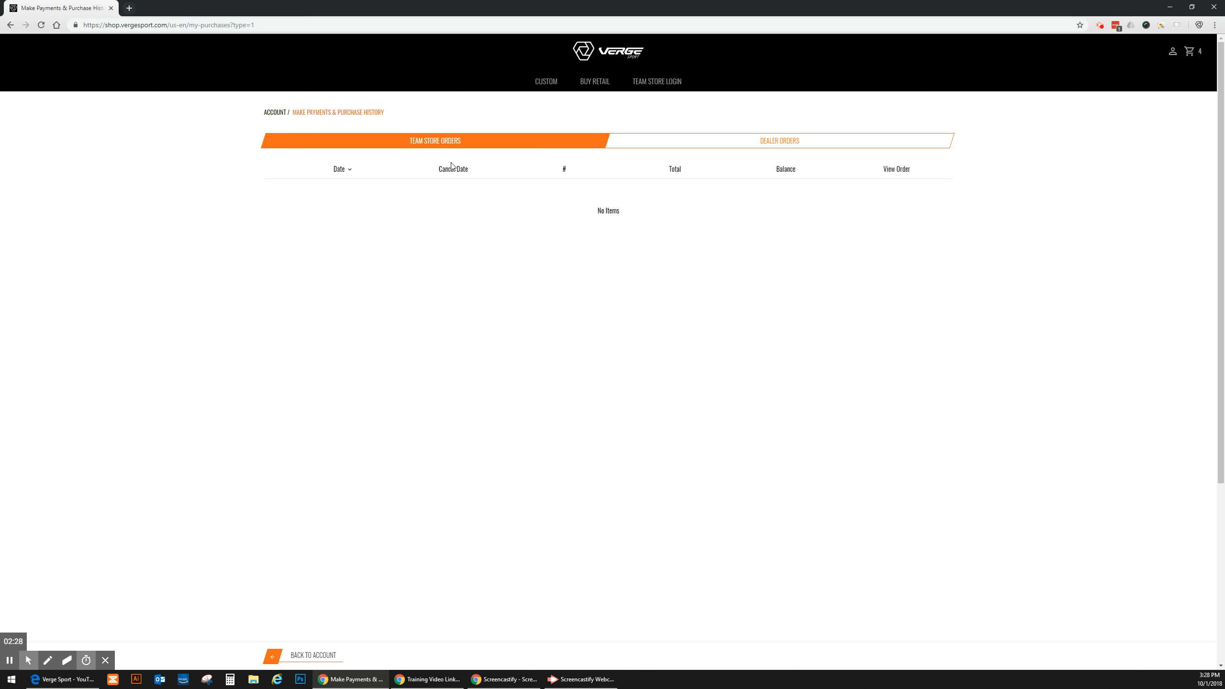
{"action": "mouse_move", "coordinate": [417, 213]}
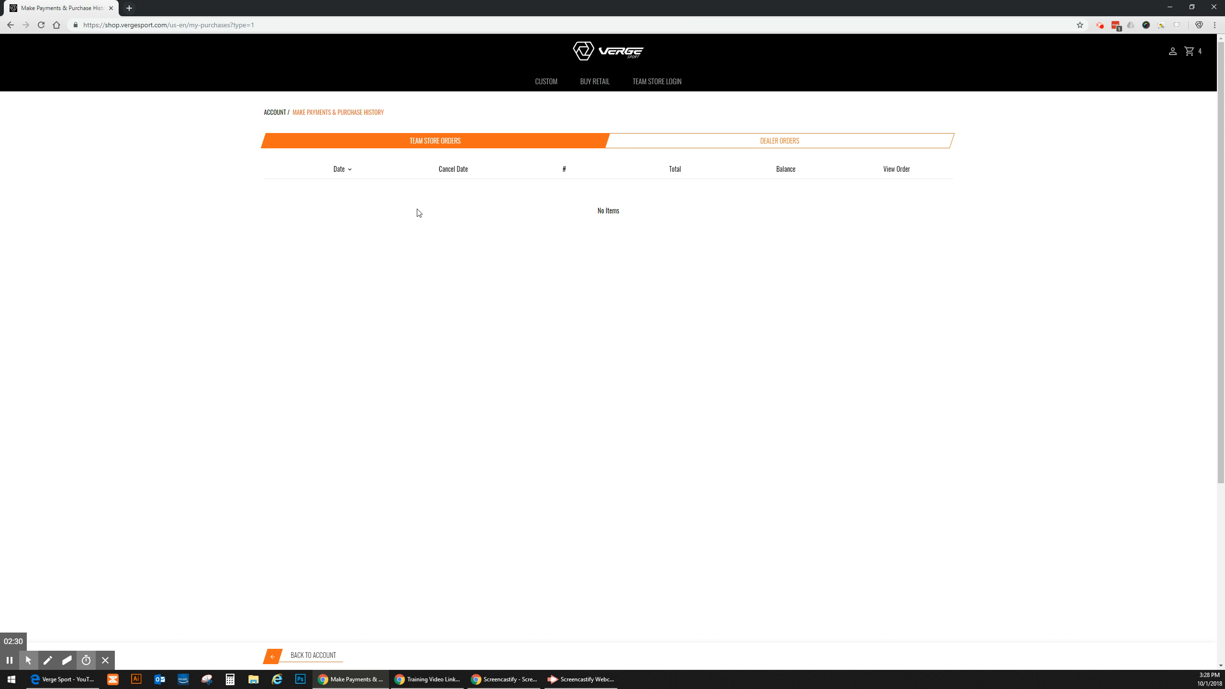
{"action": "mouse_move", "coordinate": [522, 160]}
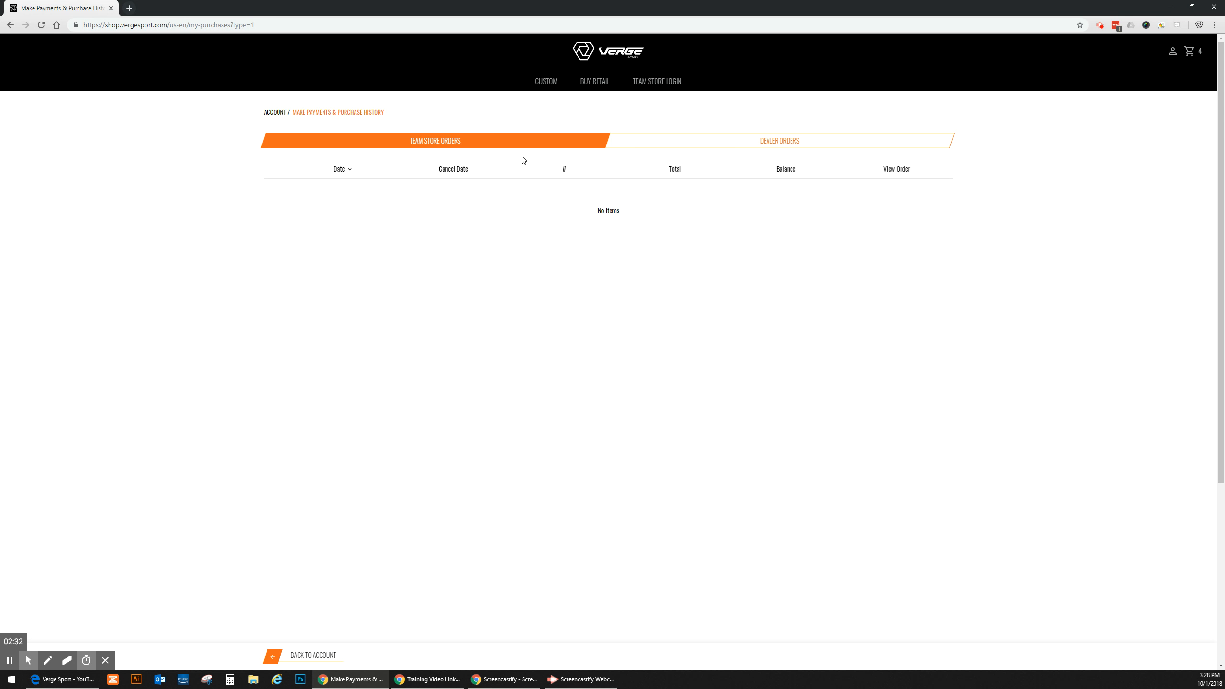
{"action": "left_click", "coordinate": [778, 140]}
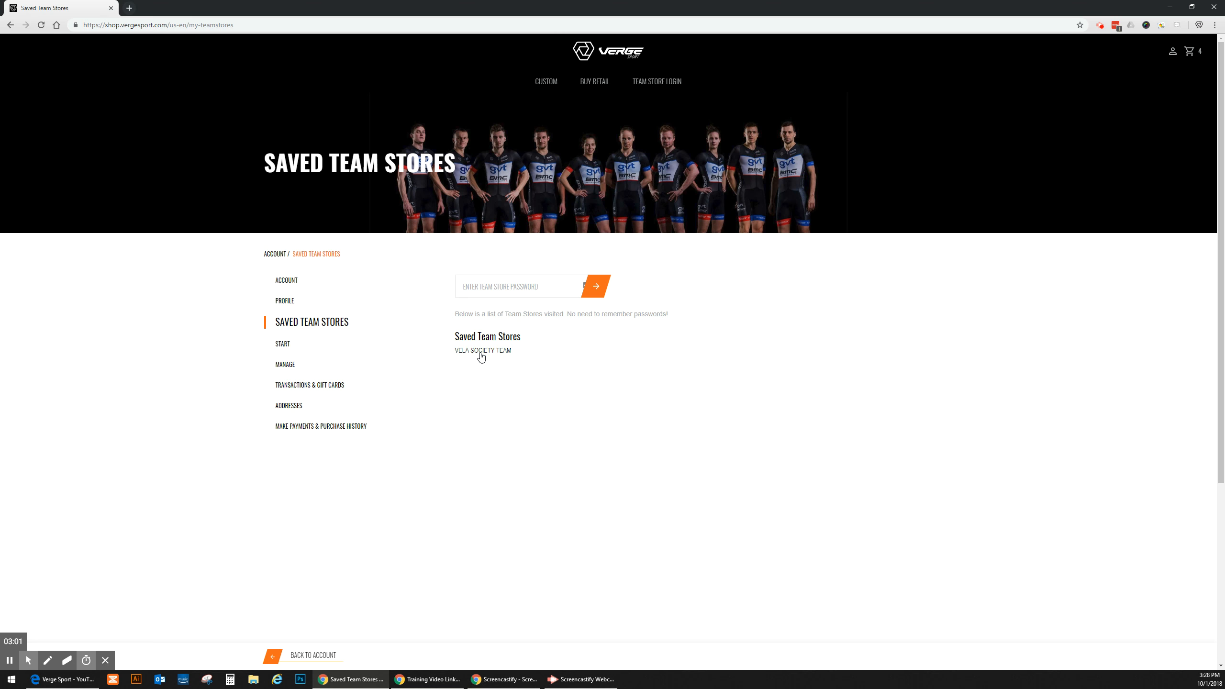
Open the VELA SOCIETY TEAM store and its cart with jersey and bib shorts totalling $520.00
{"action": "left_click", "coordinate": [482, 350]}
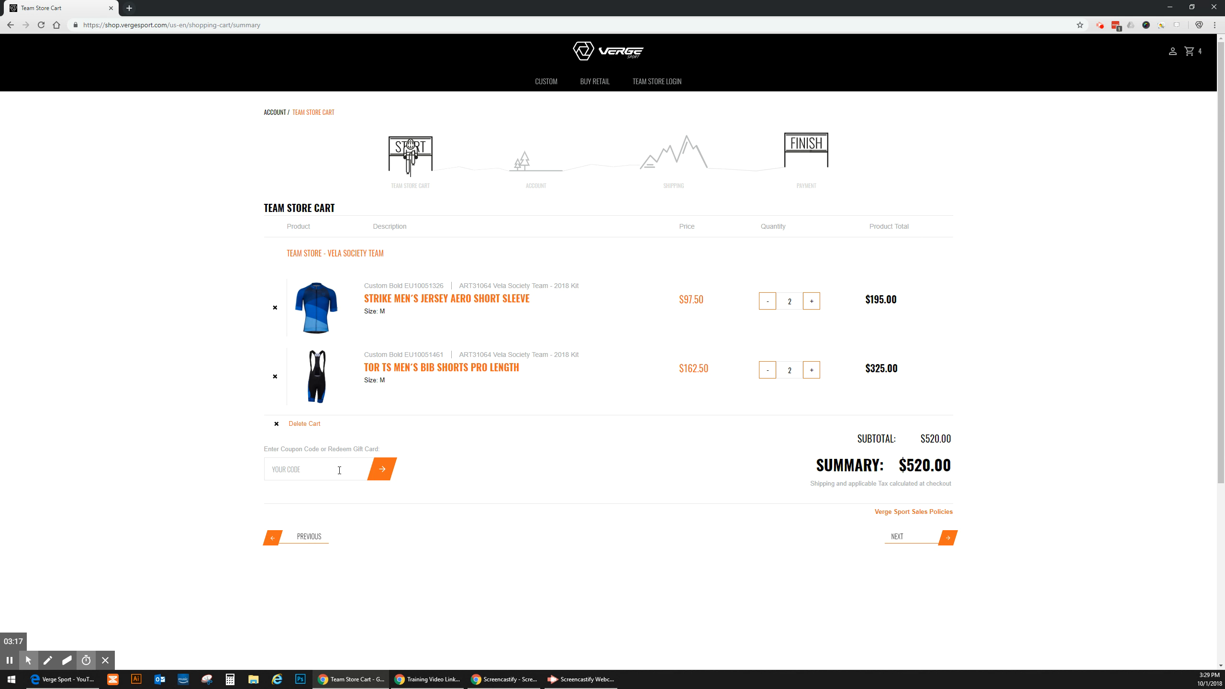
Proceed from the cart to shipping with the Brooklyn address and $539.45 total
{"action": "left_click", "coordinate": [918, 537]}
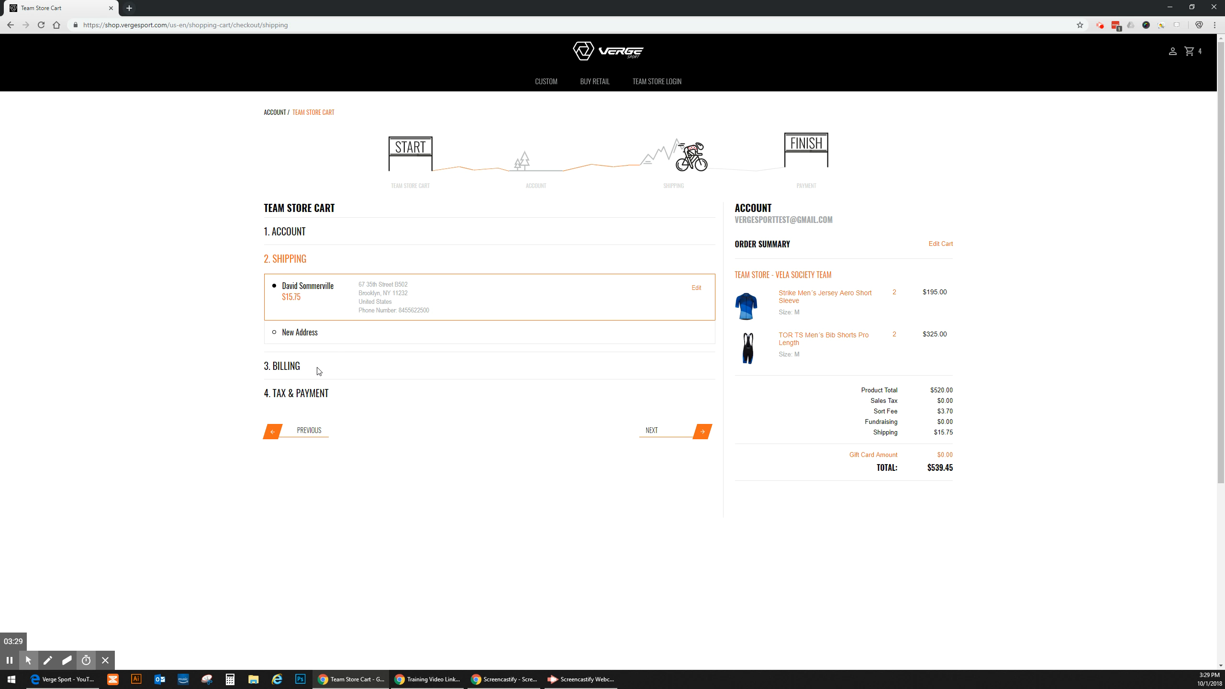
{"action": "mouse_move", "coordinate": [646, 443]}
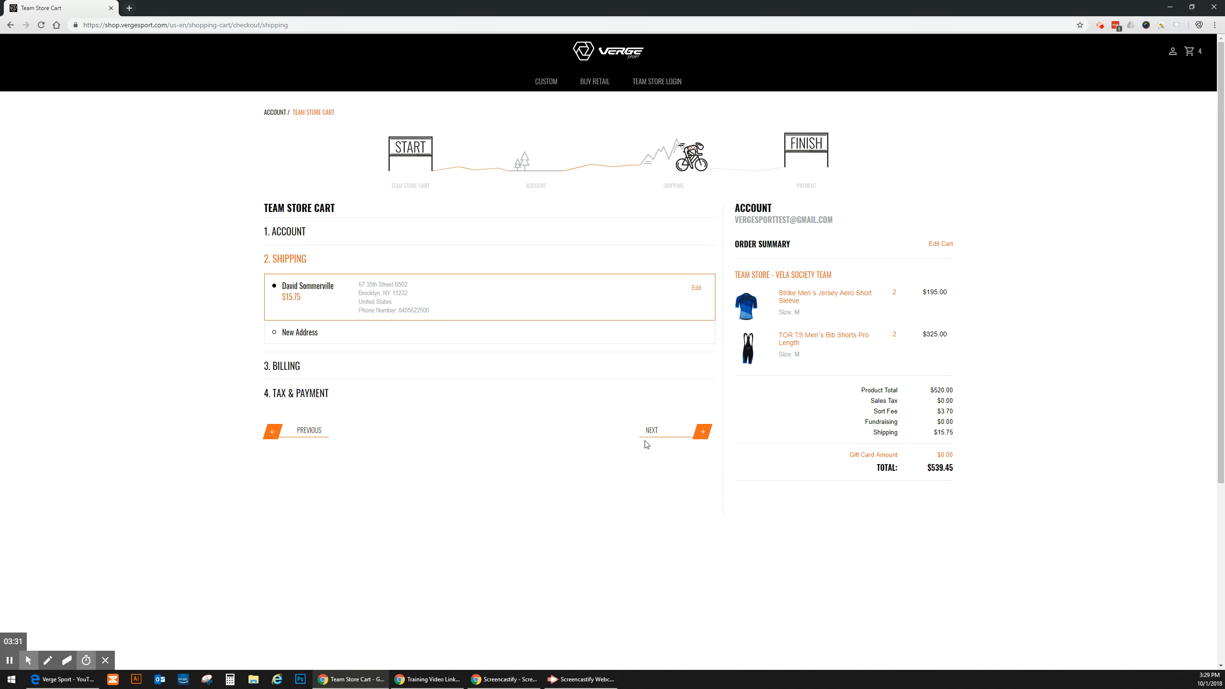
{"action": "mouse_move", "coordinate": [503, 304]}
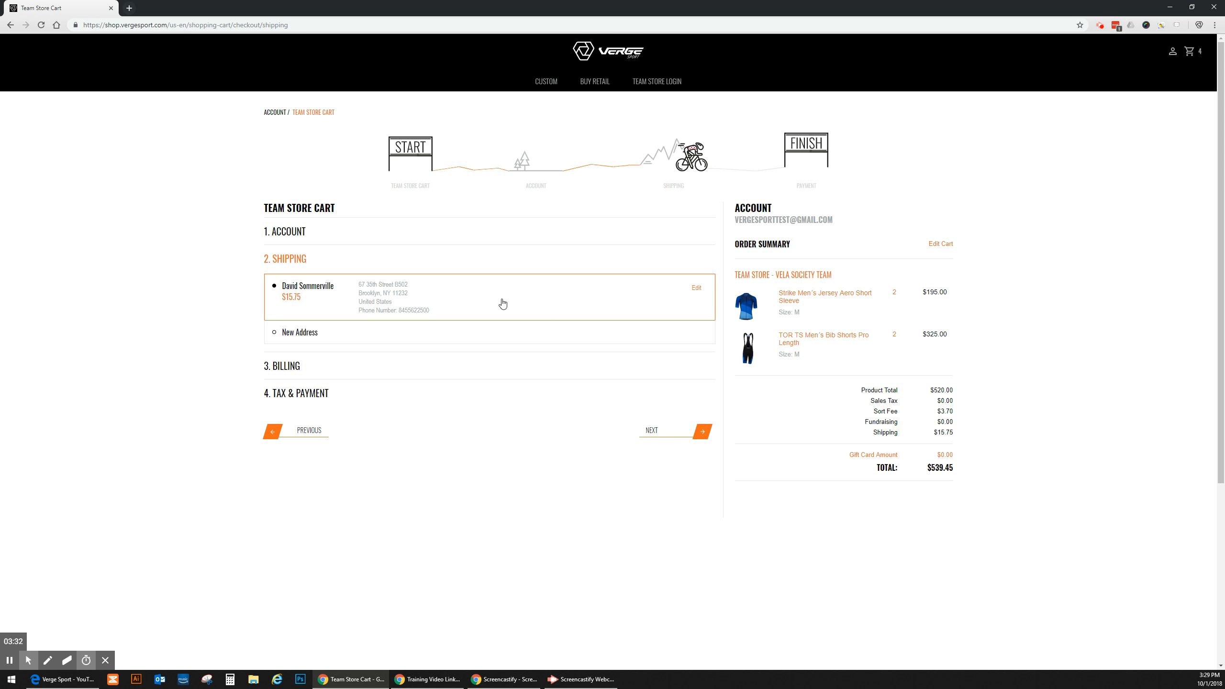